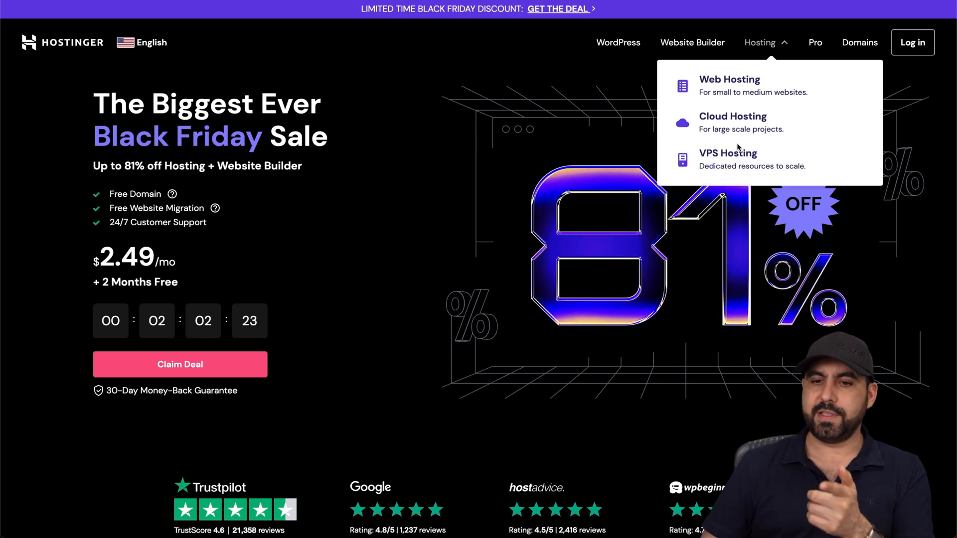
Show the Hostinger VPS hosting plan cards KVM 1 to KVM 8 with prices
click(728, 154)
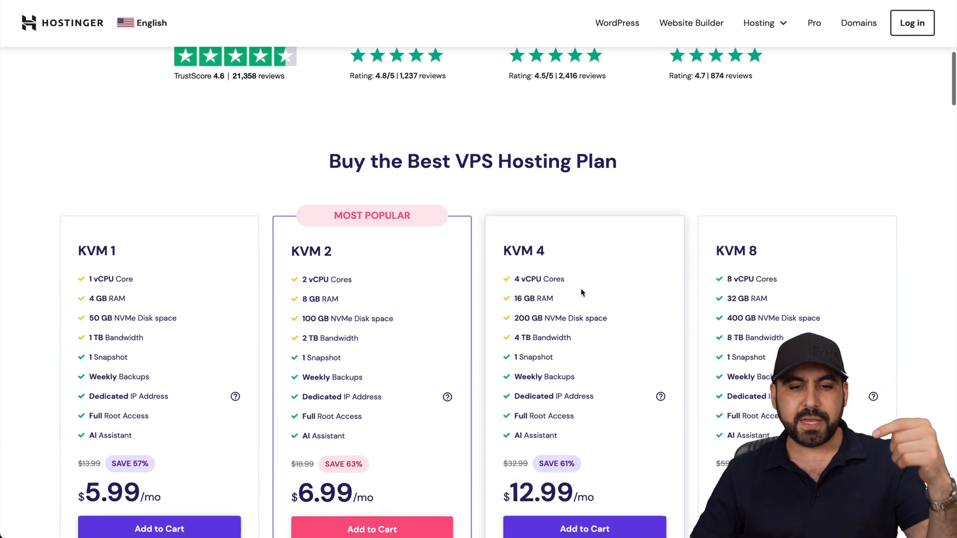
scroll(down, 3)
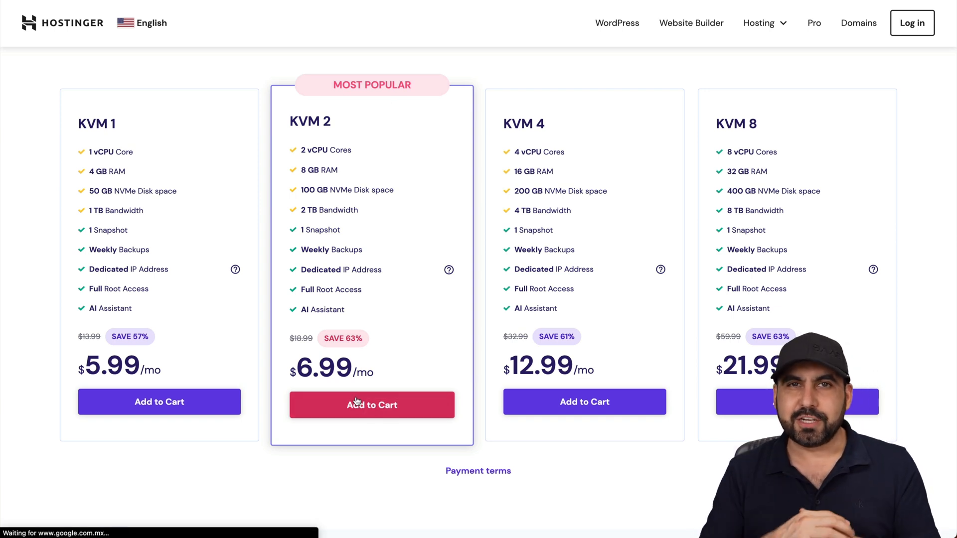
Add the KVM 2 plan to the cart on the 24-month billing period
click(372, 405)
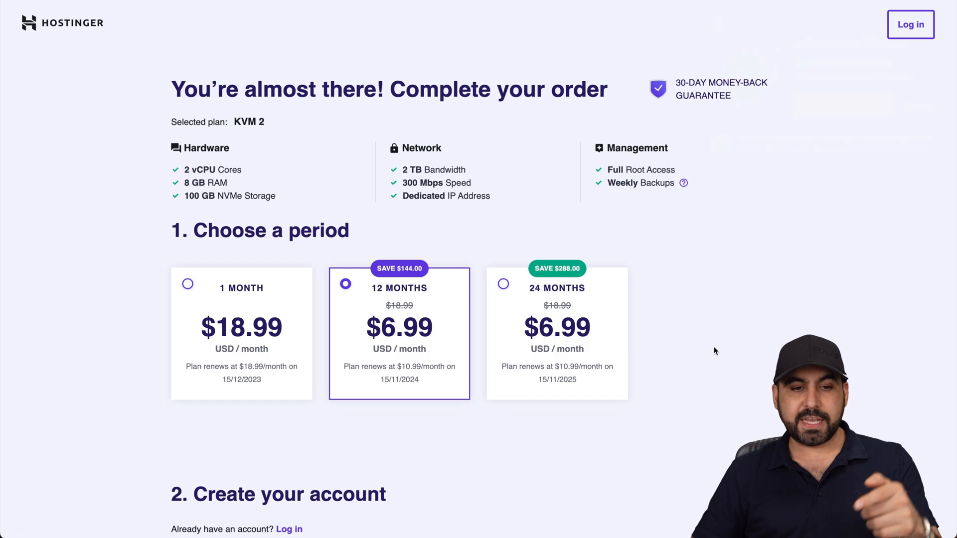
mouse_move(509, 252)
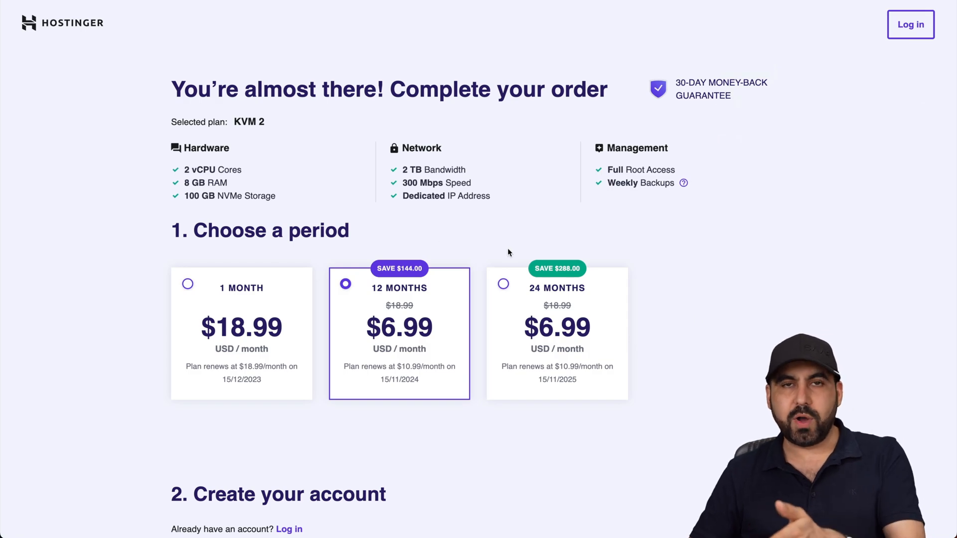
scroll(down, 3)
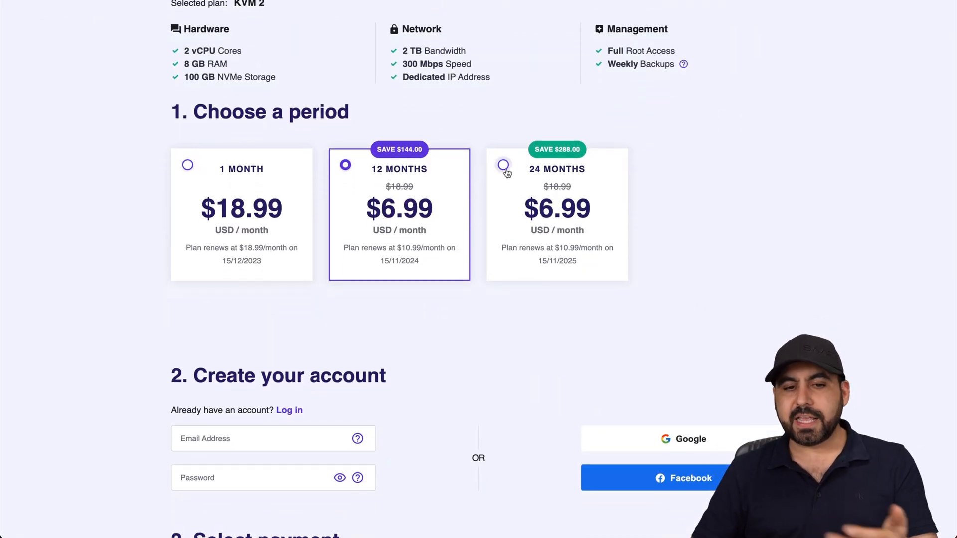
click(503, 165)
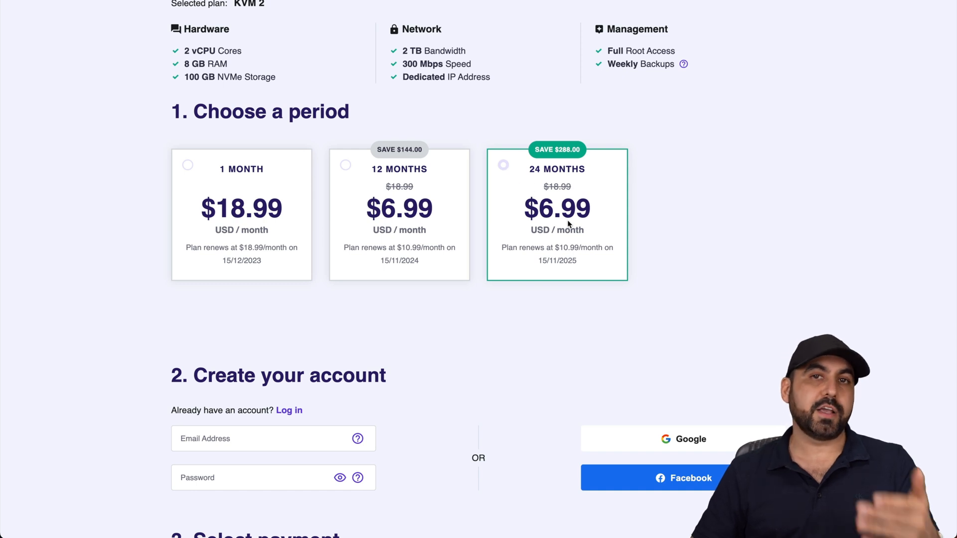
Apply the coupon code SAASMASTER to the KVM 2 checkout
scroll(down, 3)
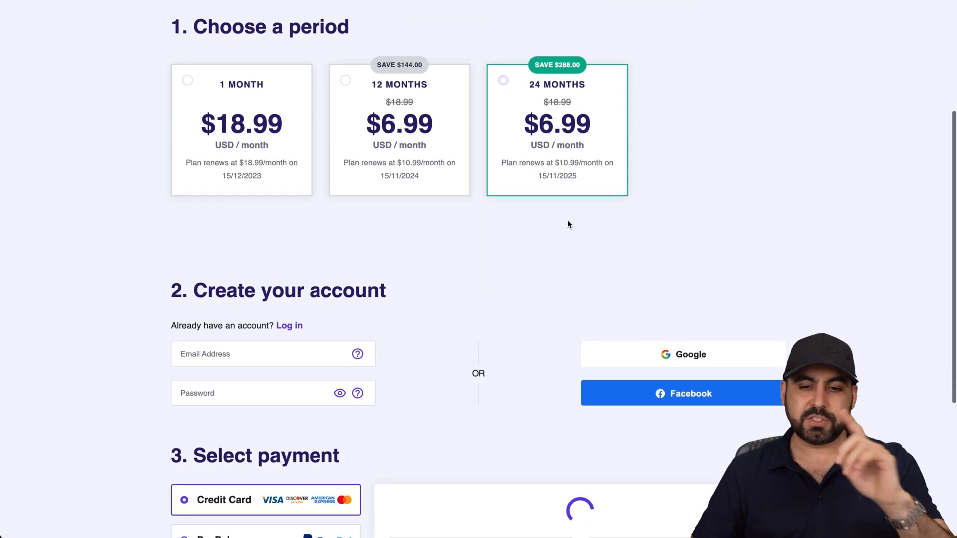
scroll(down, 3)
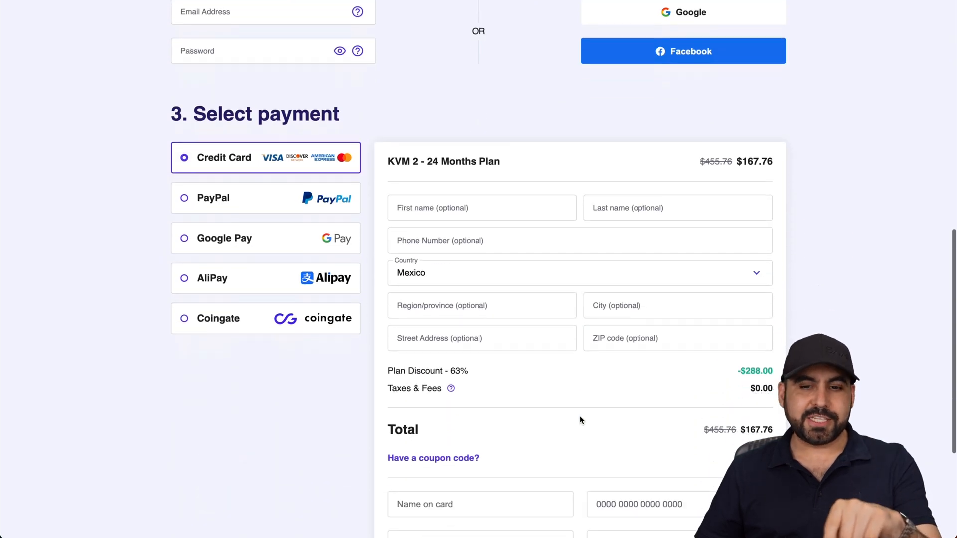
scroll(down, 3)
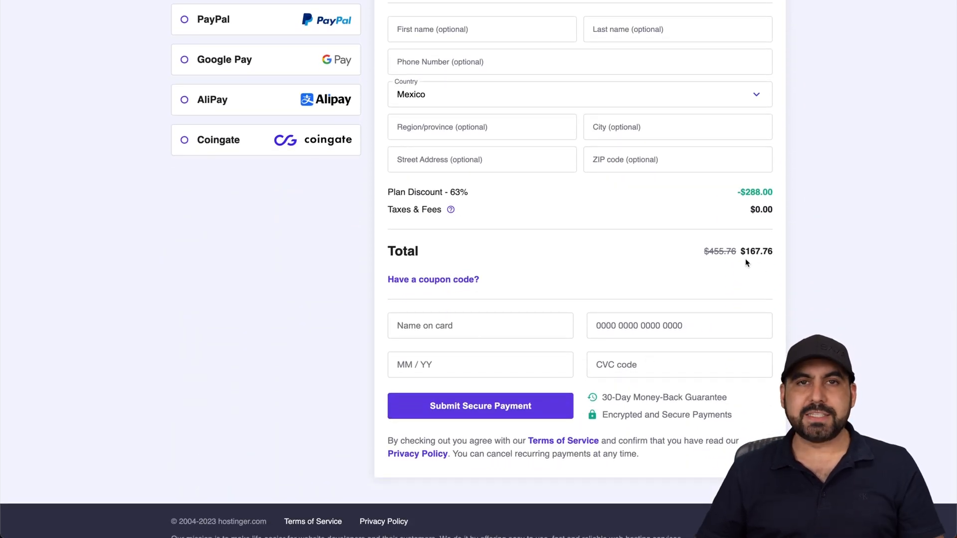
scroll(down, 3)
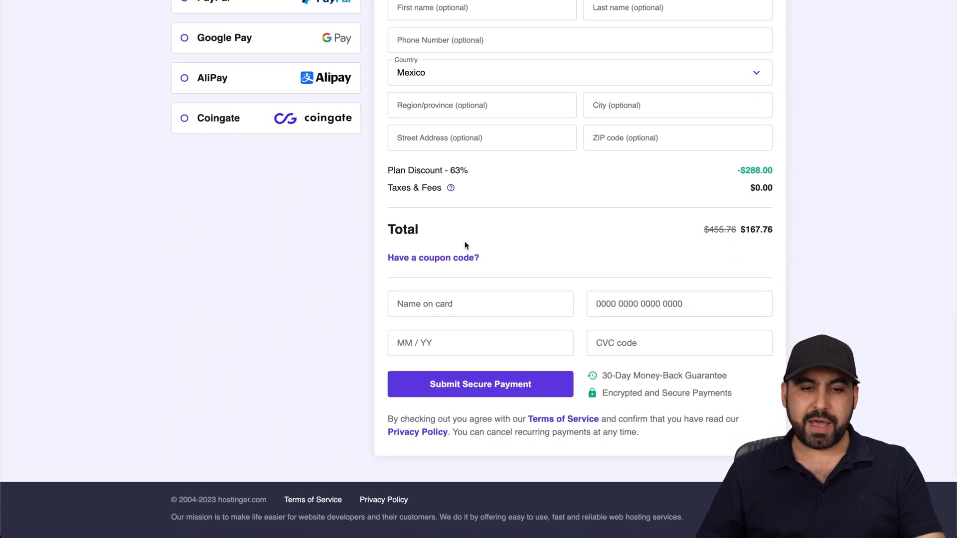
click(433, 257)
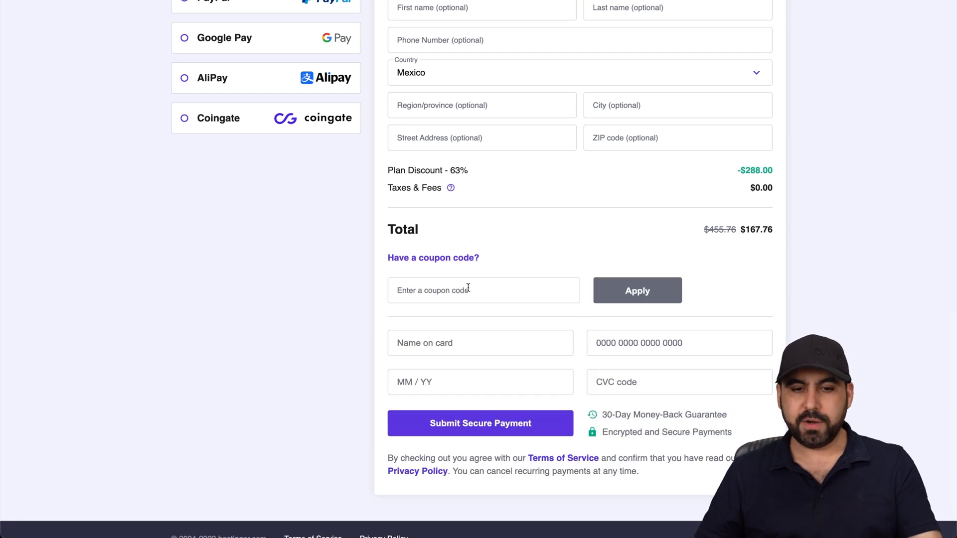
text(SAASMASTER)
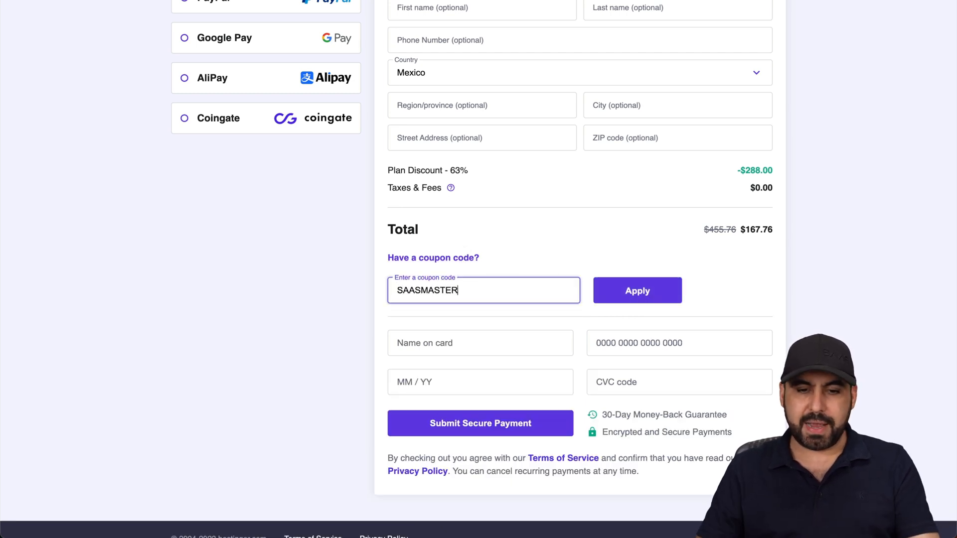
click(637, 289)
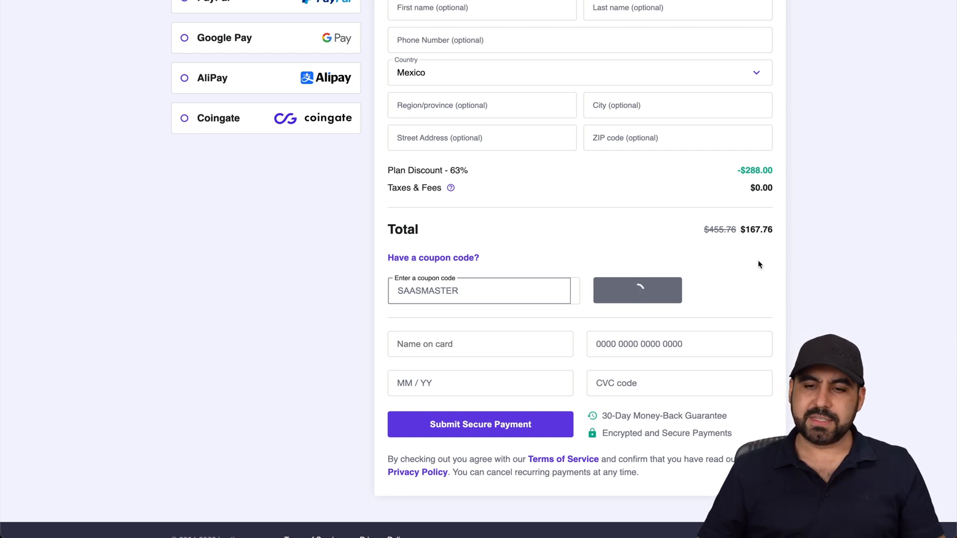
click(637, 290)
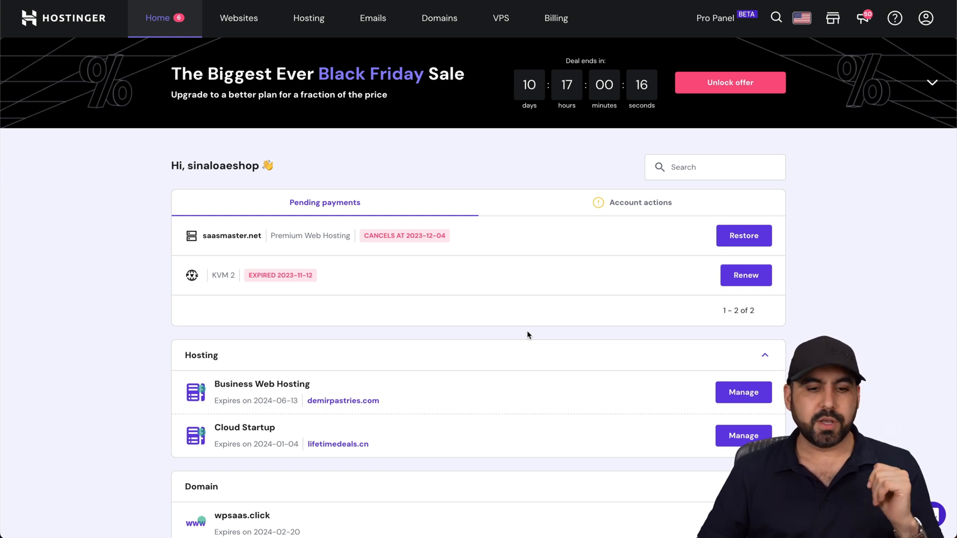
Manage the VPS 400209.hstgr.cloud from the hPanel home listings
scroll(down, 3)
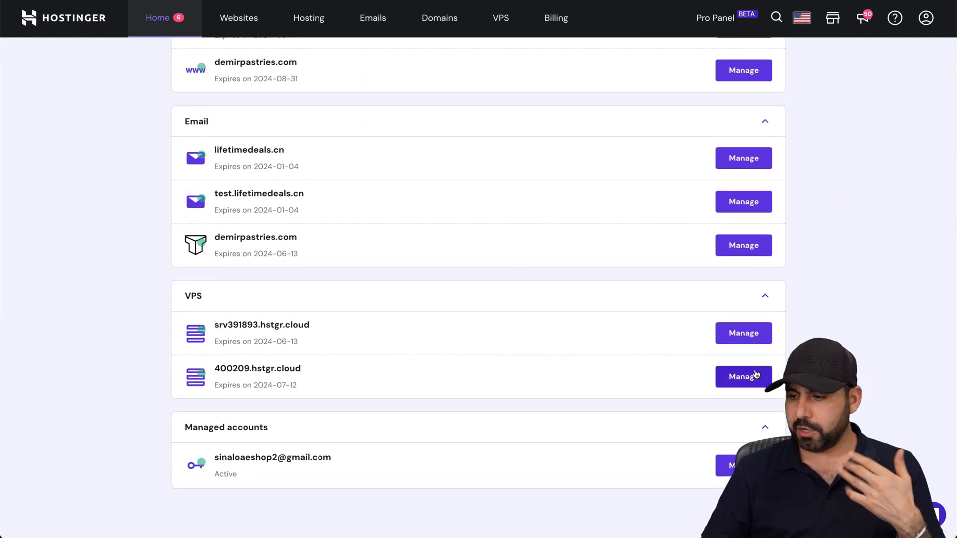
click(743, 375)
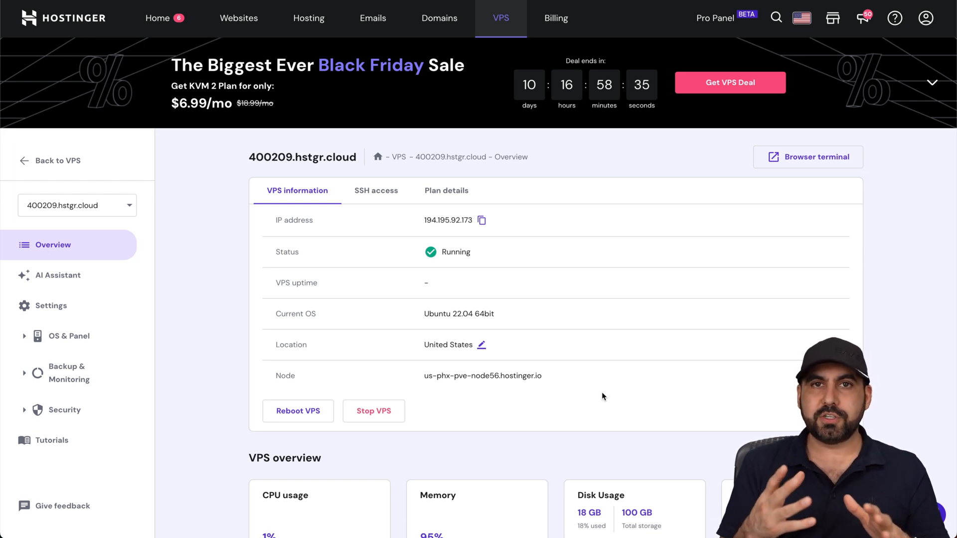
mouse_move(368, 372)
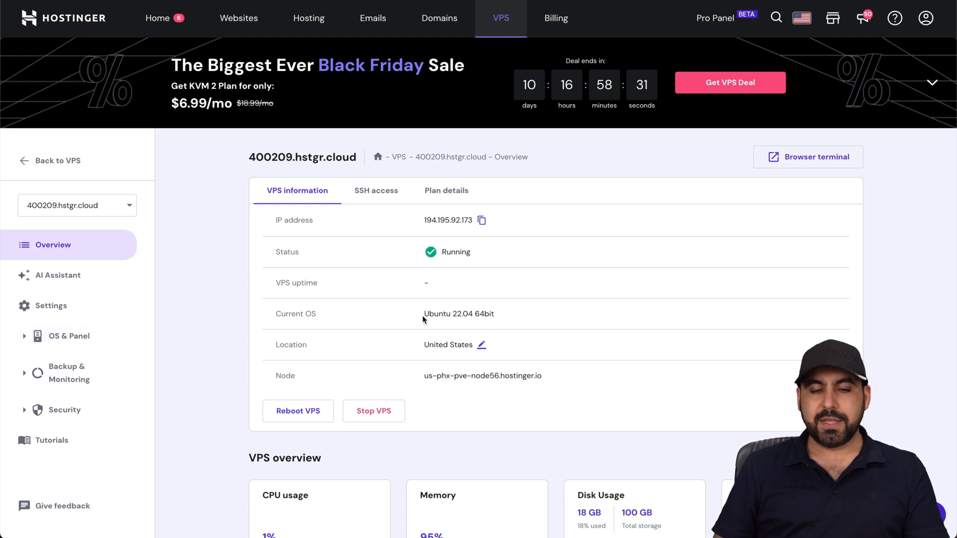
mouse_move(508, 322)
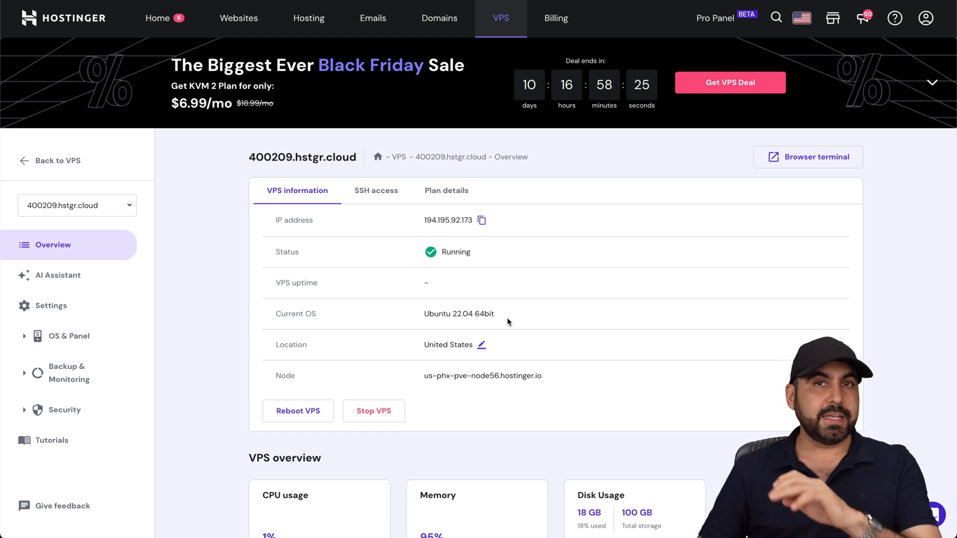
Show the VPS's Operating System page with the Plain OS template list
click(69, 336)
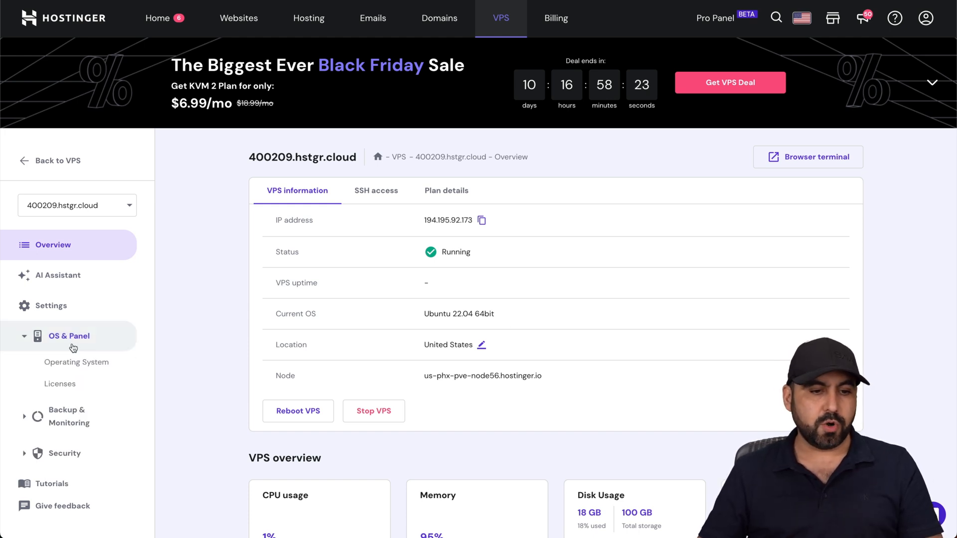
click(77, 362)
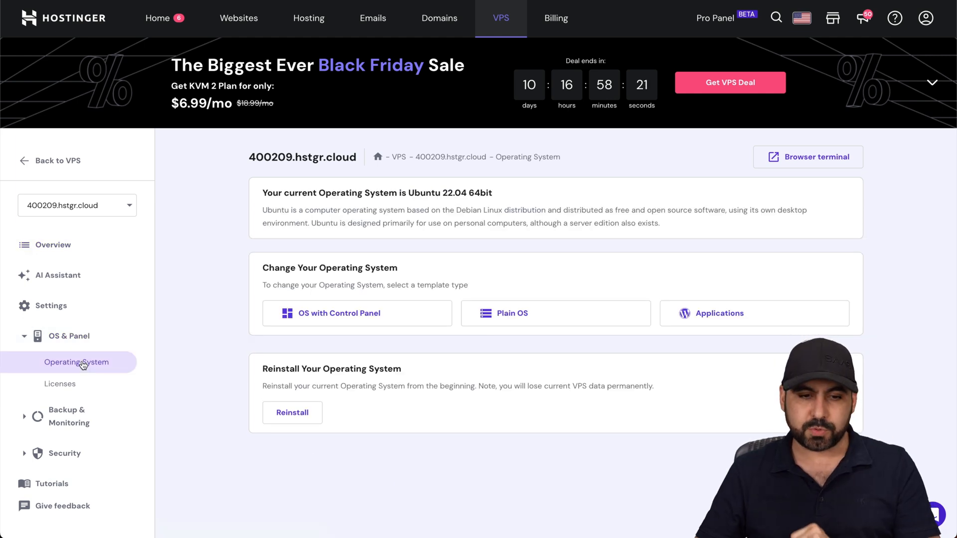
click(555, 313)
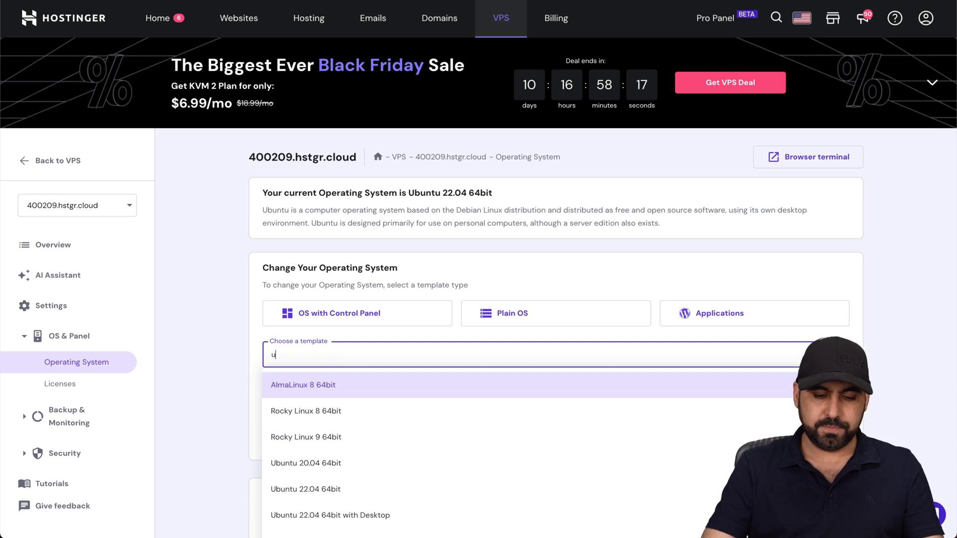
text(b)
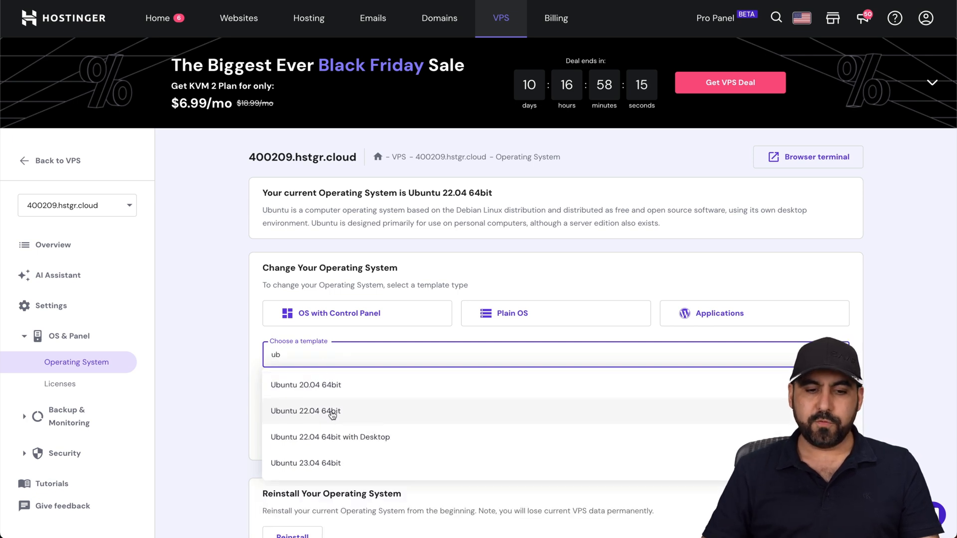
mouse_move(234, 392)
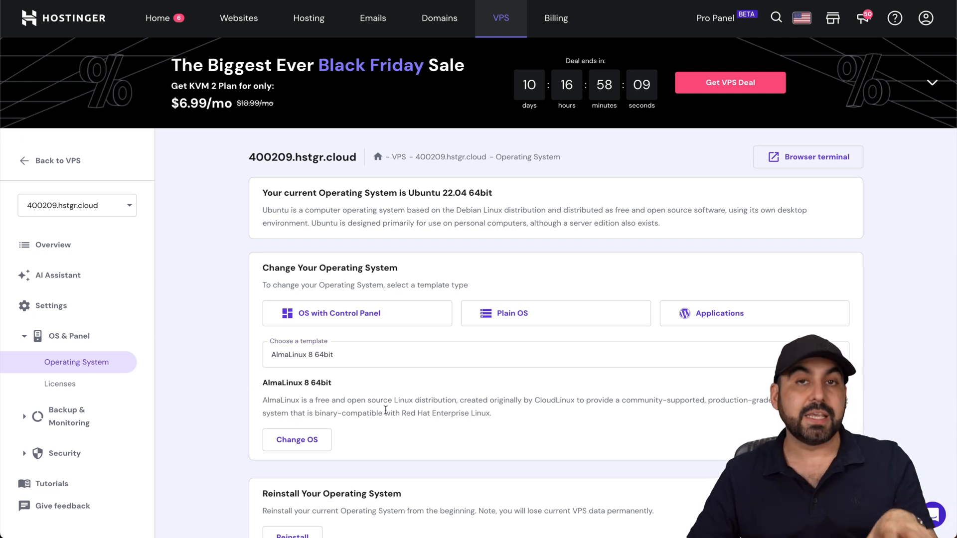
click(53, 245)
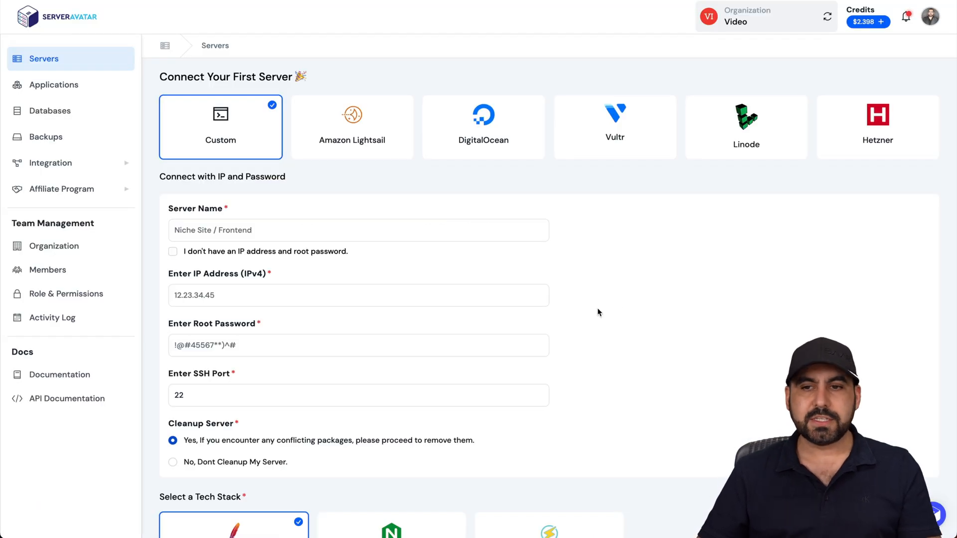
mouse_move(211, 125)
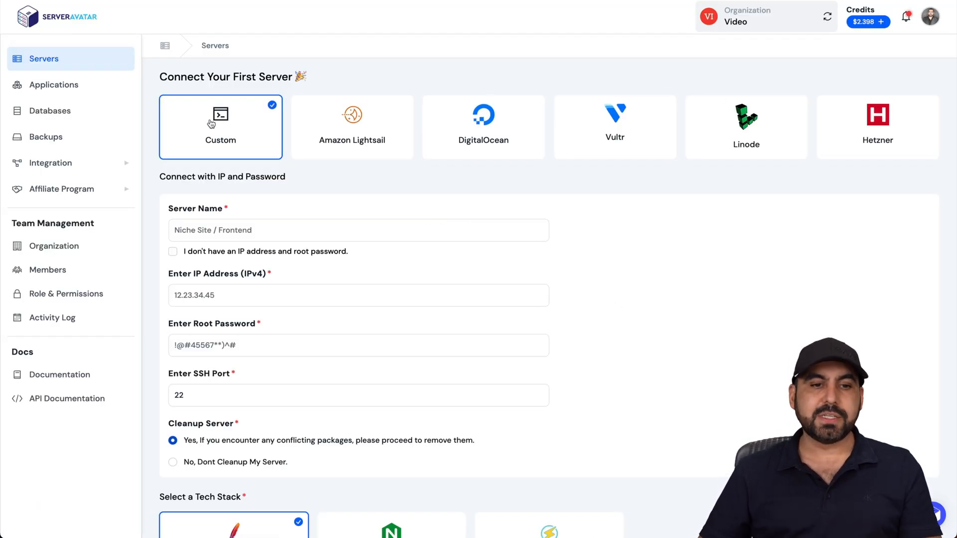
Name the server 'Hostinger' and fill in its root password on the Connect form
click(358, 230)
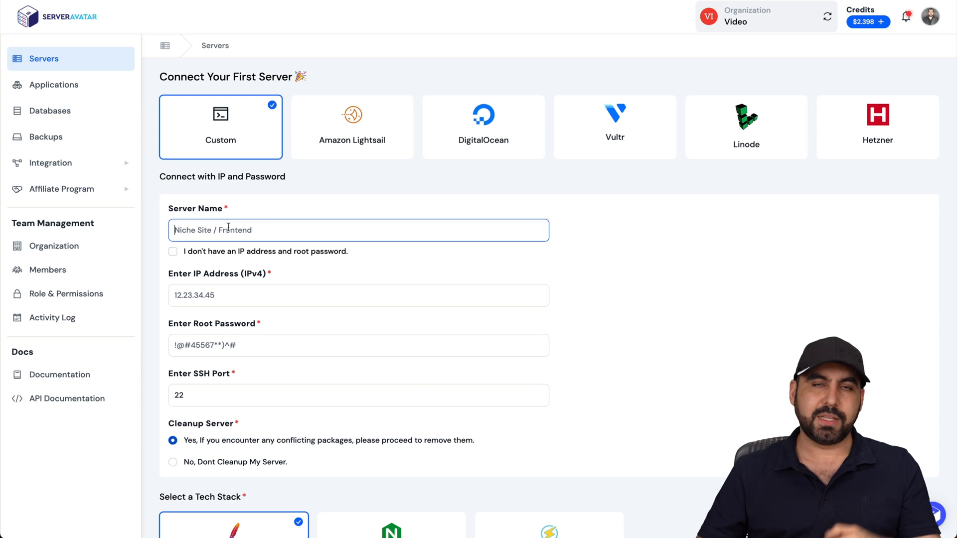
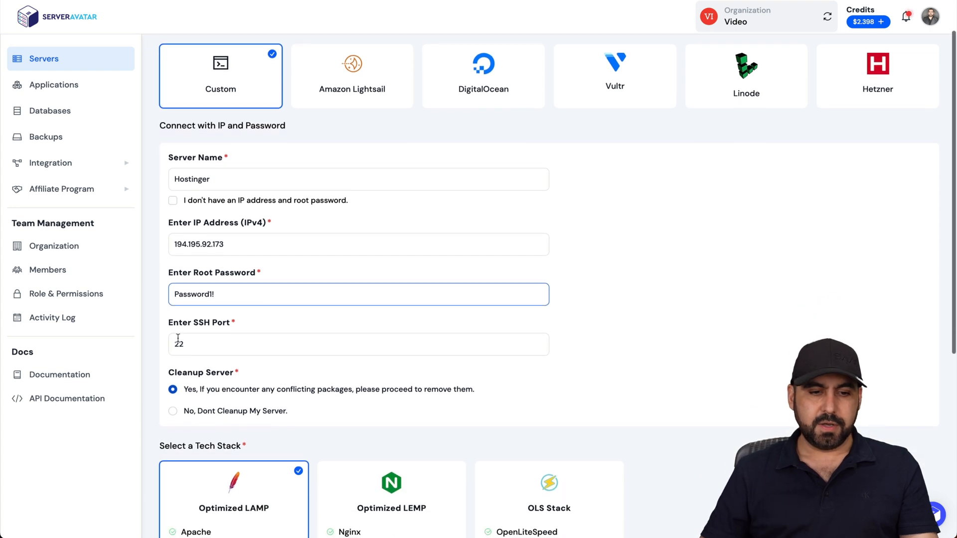
Choose the OLS stack with a MySQL database and submit Connect Now
scroll(down, 3)
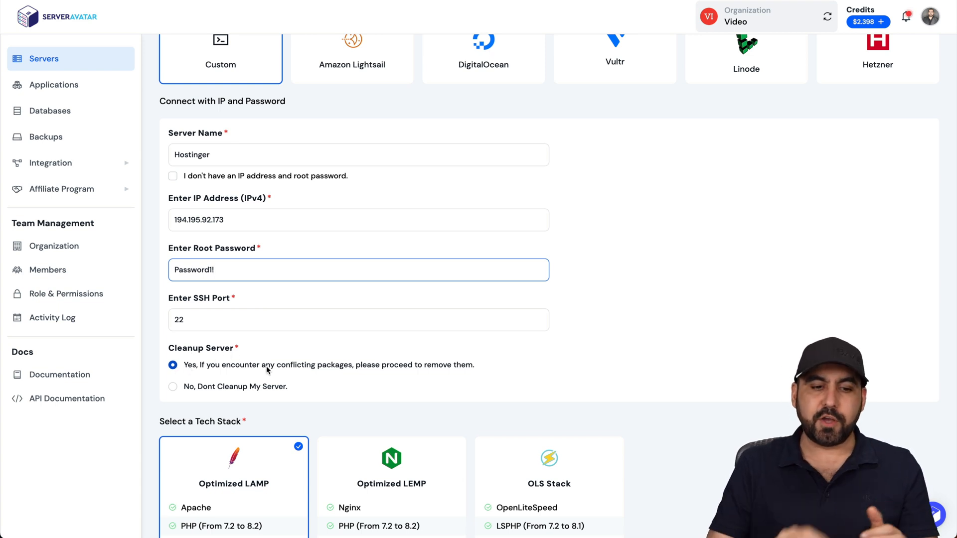
mouse_move(338, 371)
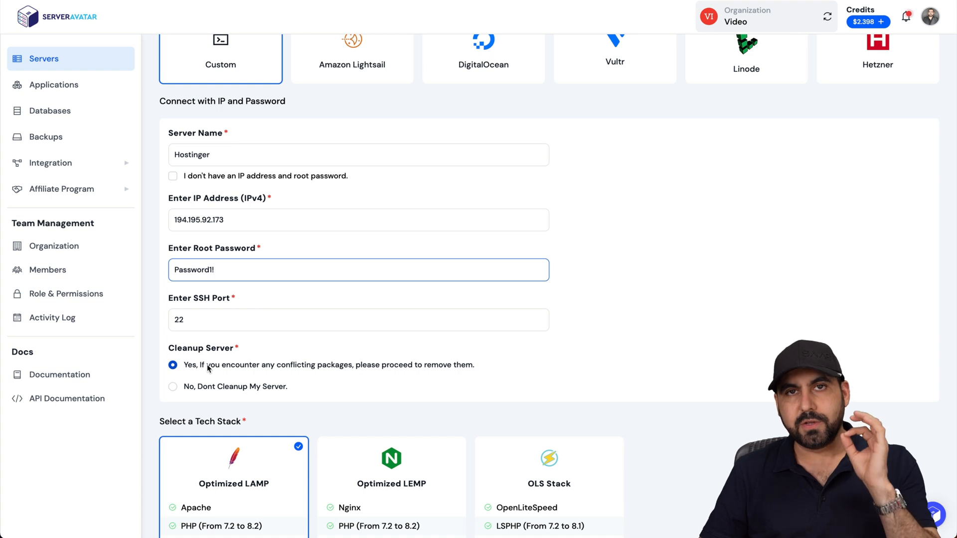
scroll(down, 3)
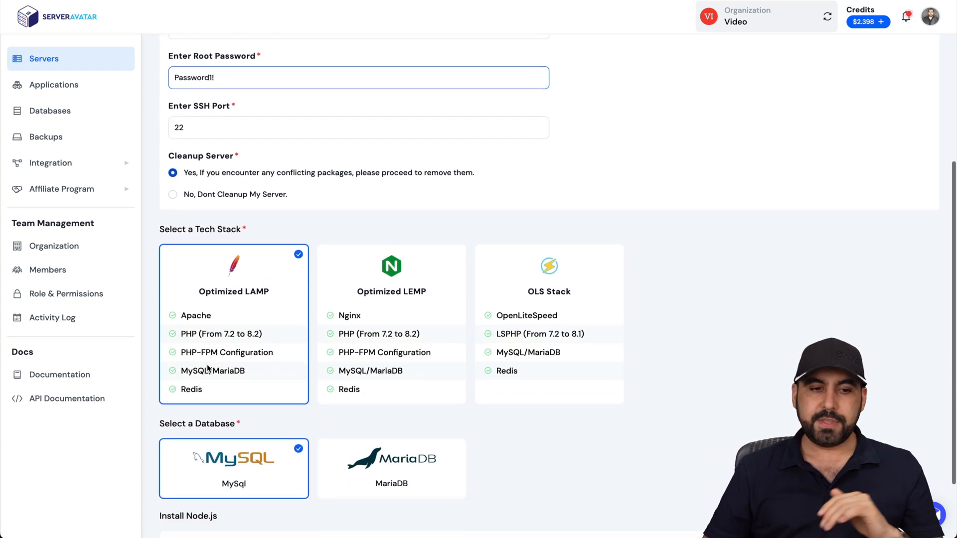
scroll(down, 3)
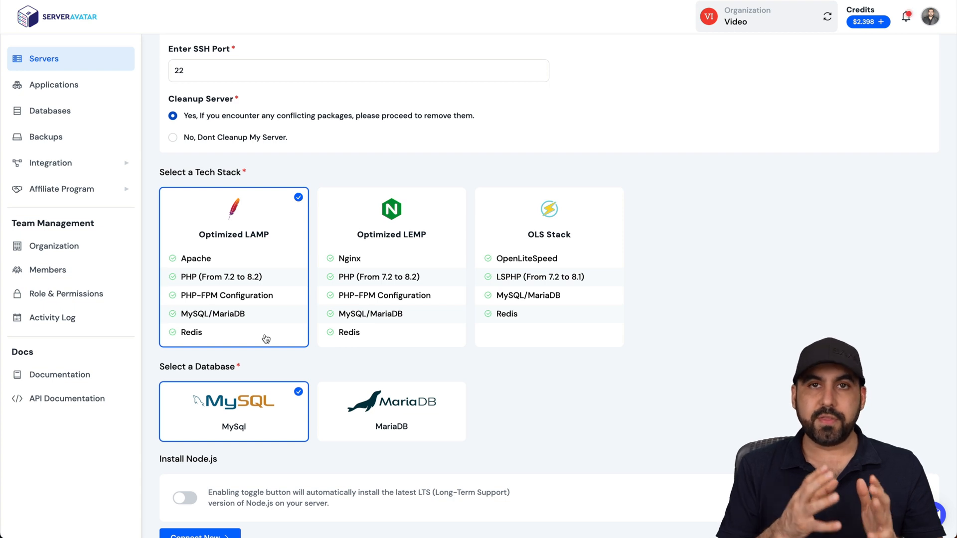
mouse_move(246, 248)
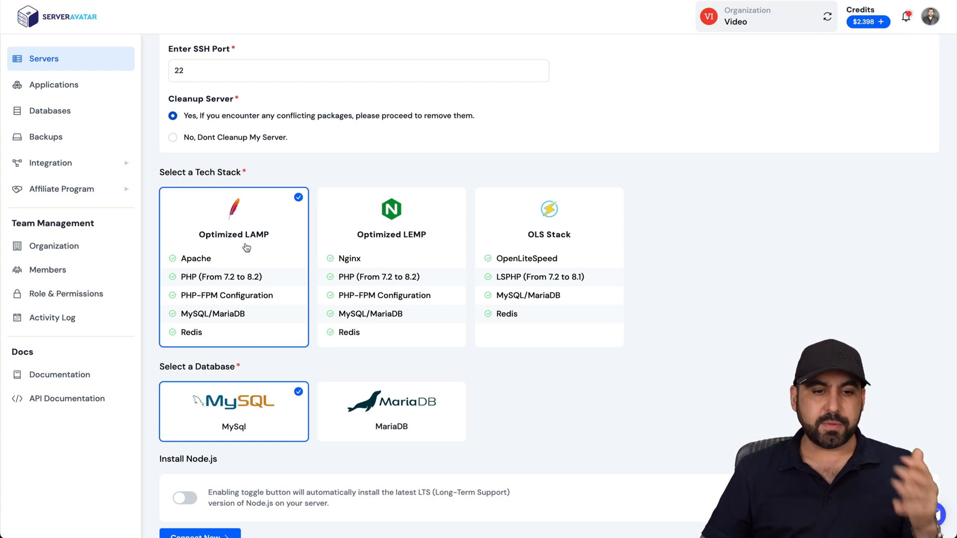
mouse_move(433, 248)
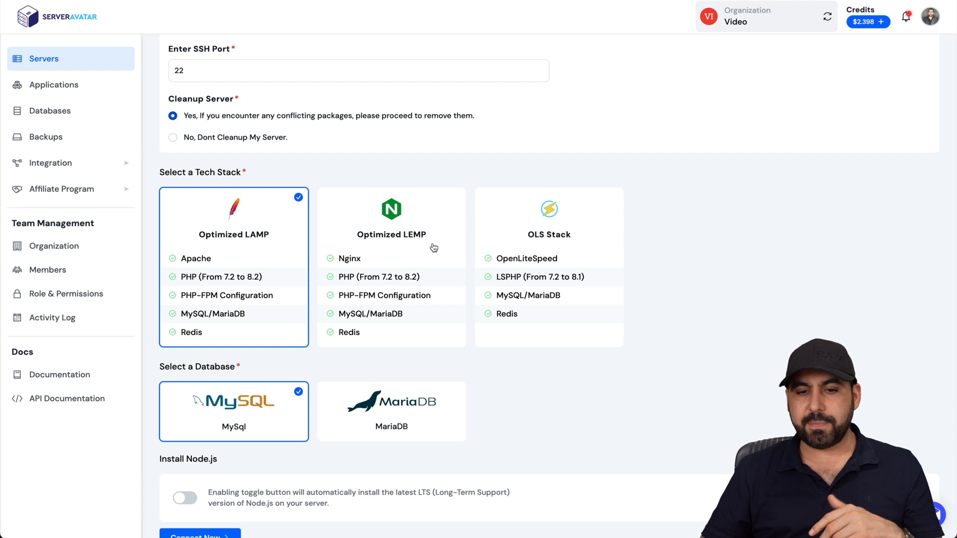
mouse_move(561, 245)
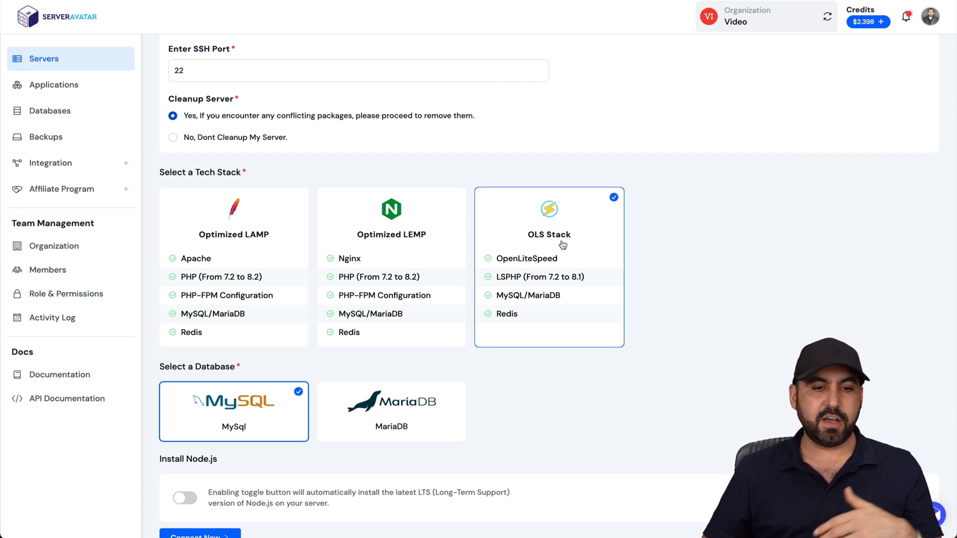
mouse_move(459, 275)
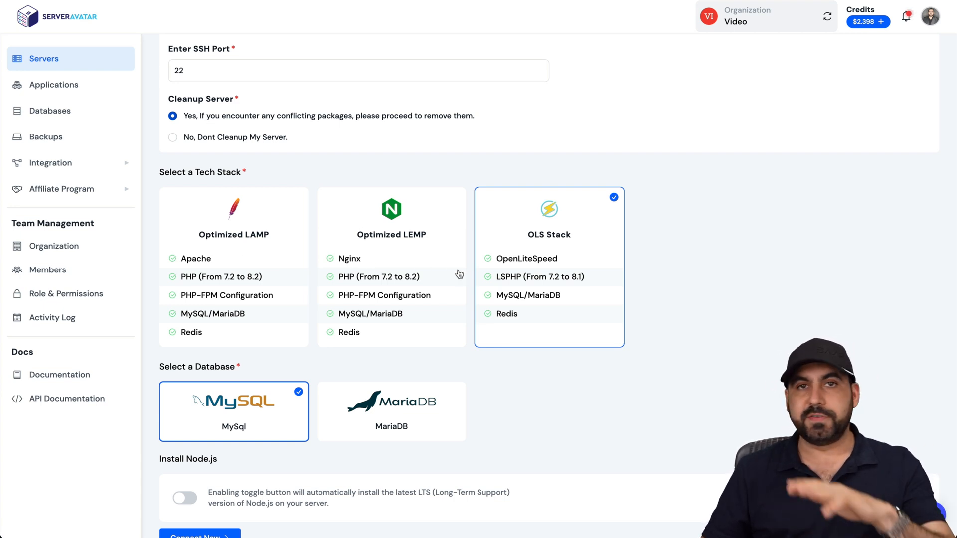
mouse_move(574, 272)
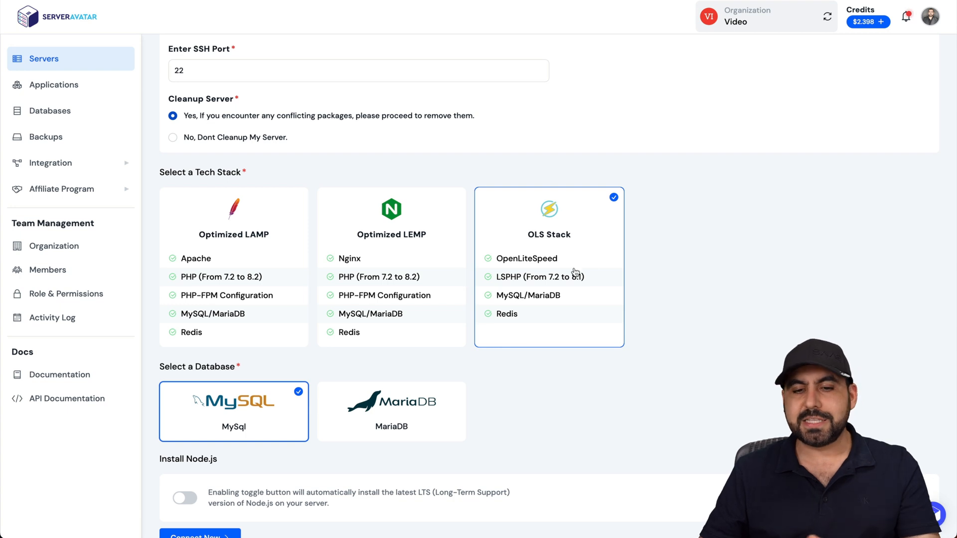
mouse_move(606, 284)
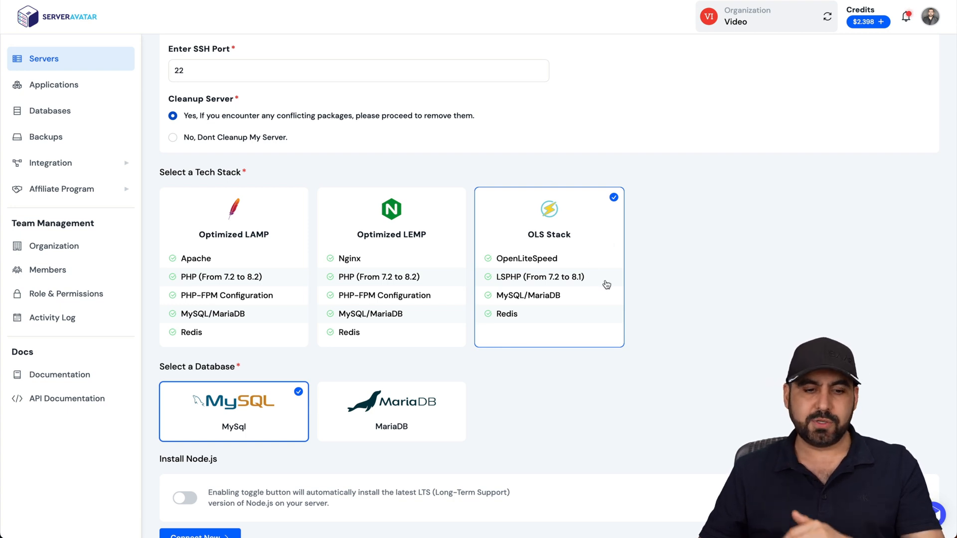
scroll(down, 3)
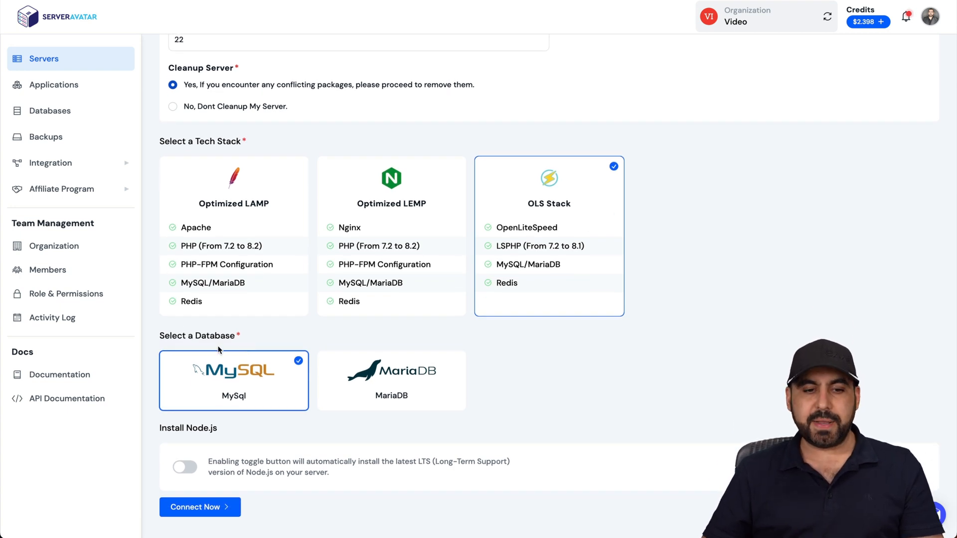
mouse_move(373, 383)
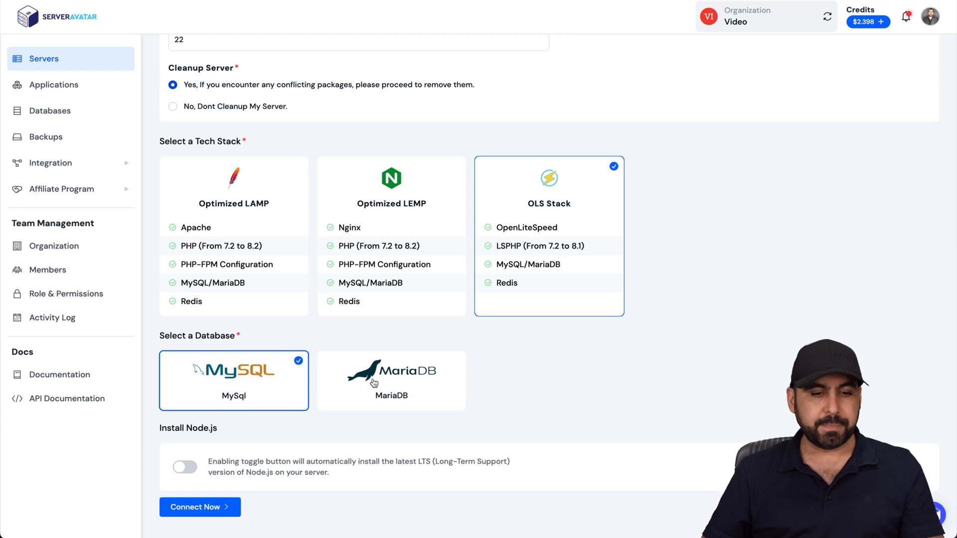
mouse_move(244, 389)
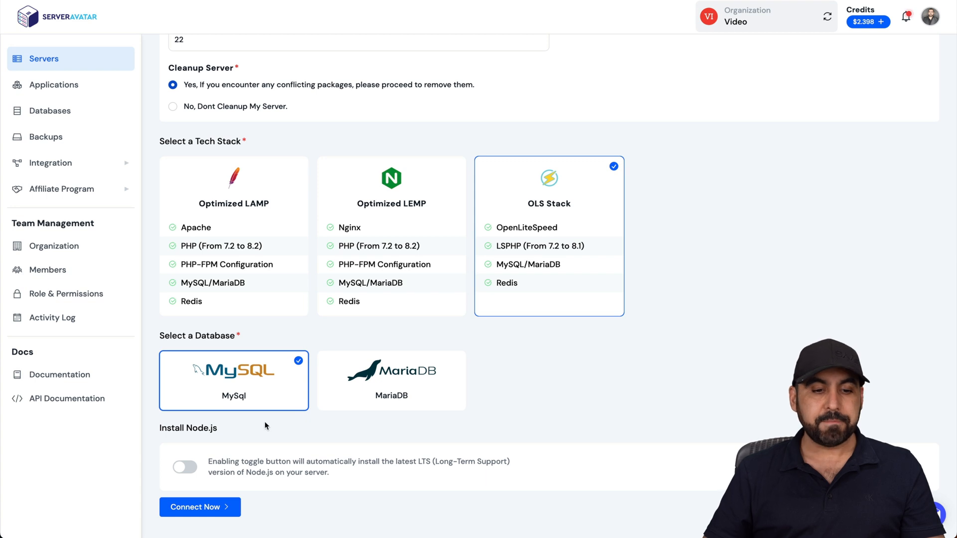
mouse_move(225, 451)
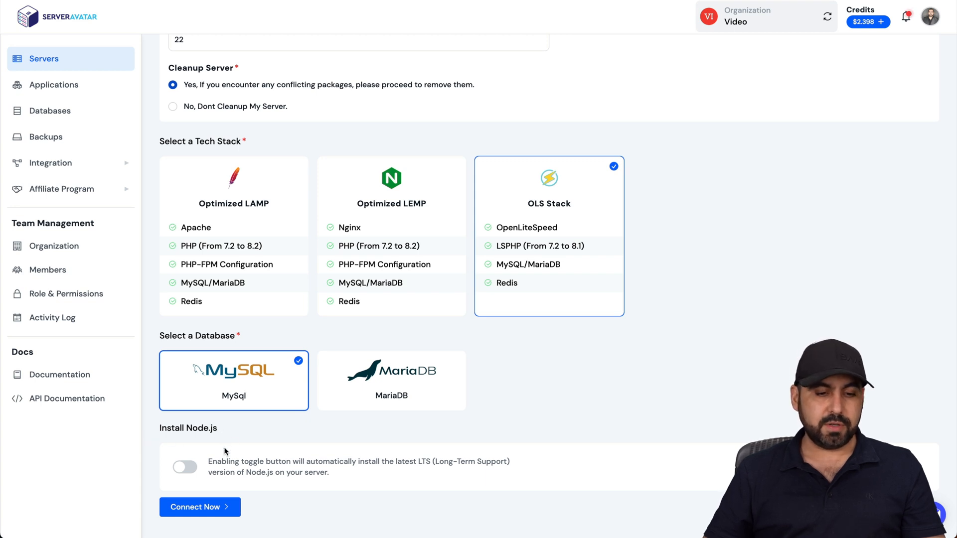
click(199, 506)
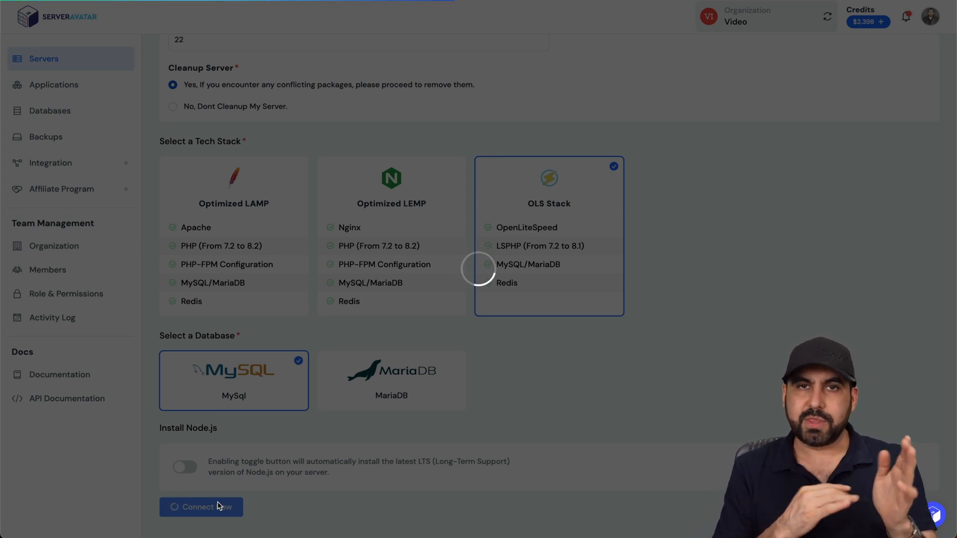
Connect the server and let the OpenLiteSpeed, MySQL, PHP and Redis installation finish
click(200, 506)
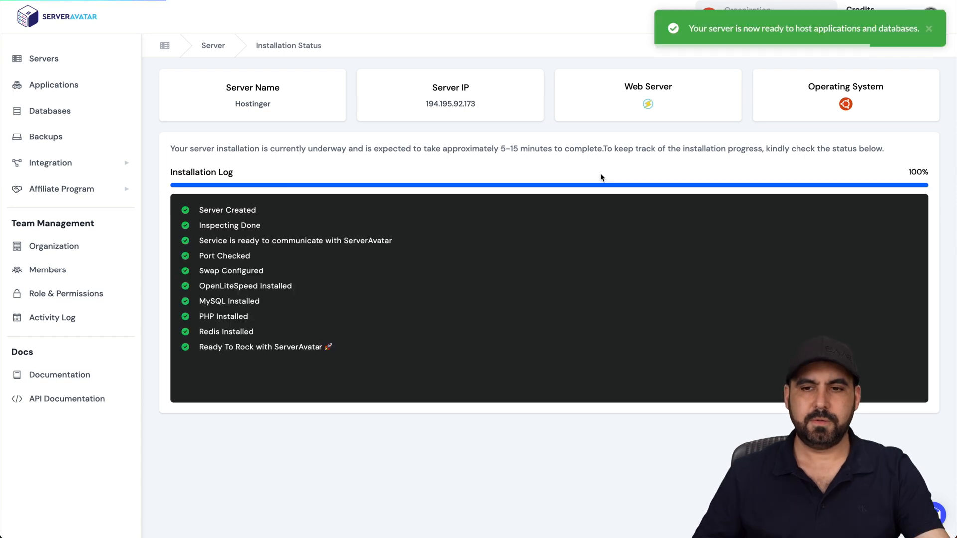
click(43, 59)
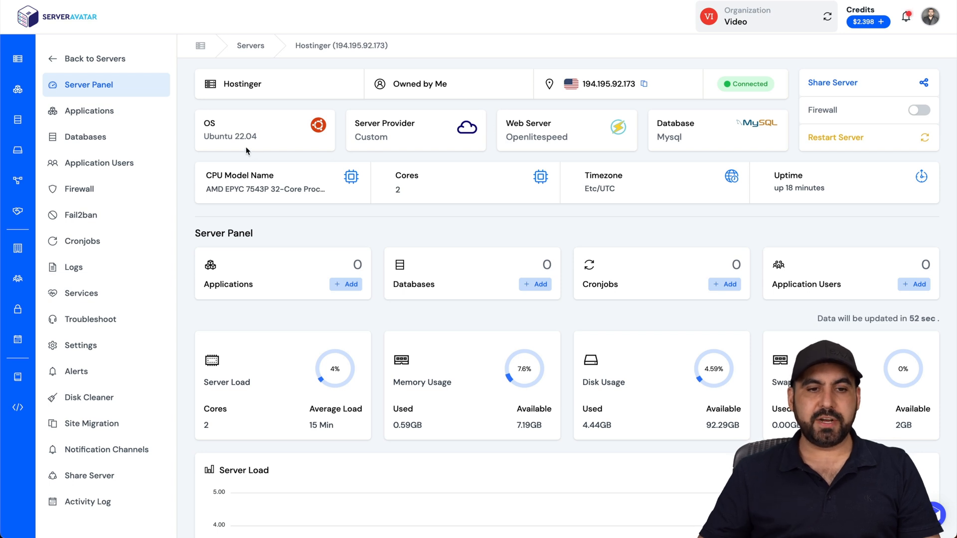
mouse_move(334, 144)
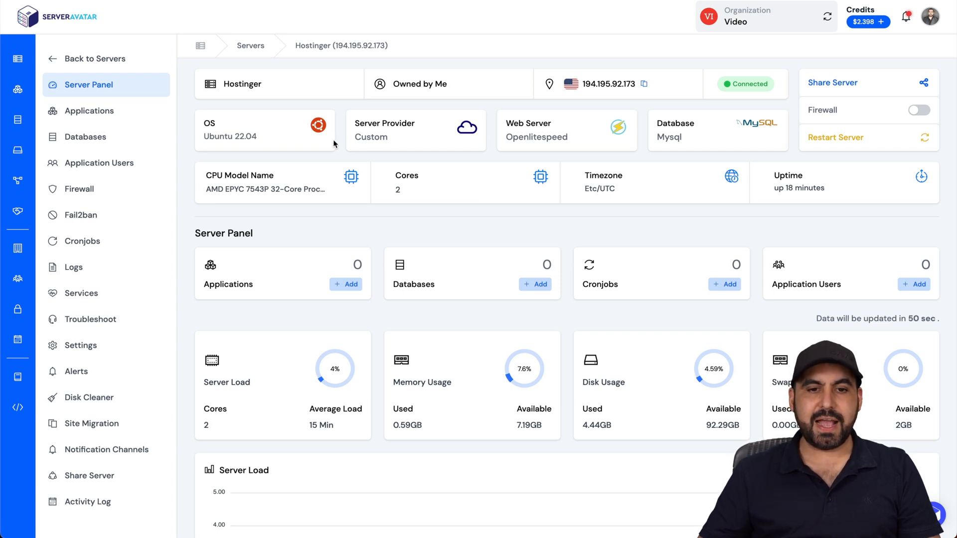
mouse_move(606, 150)
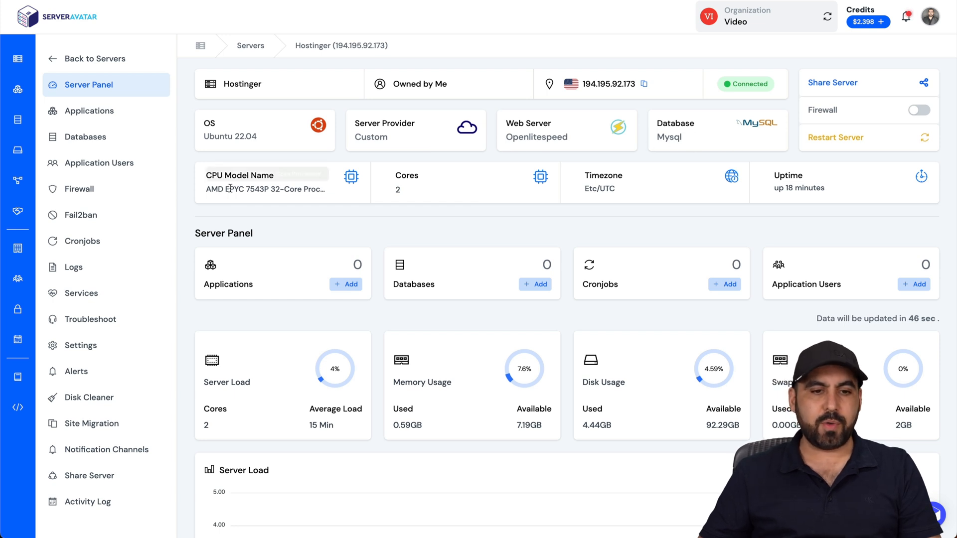
mouse_move(265, 180)
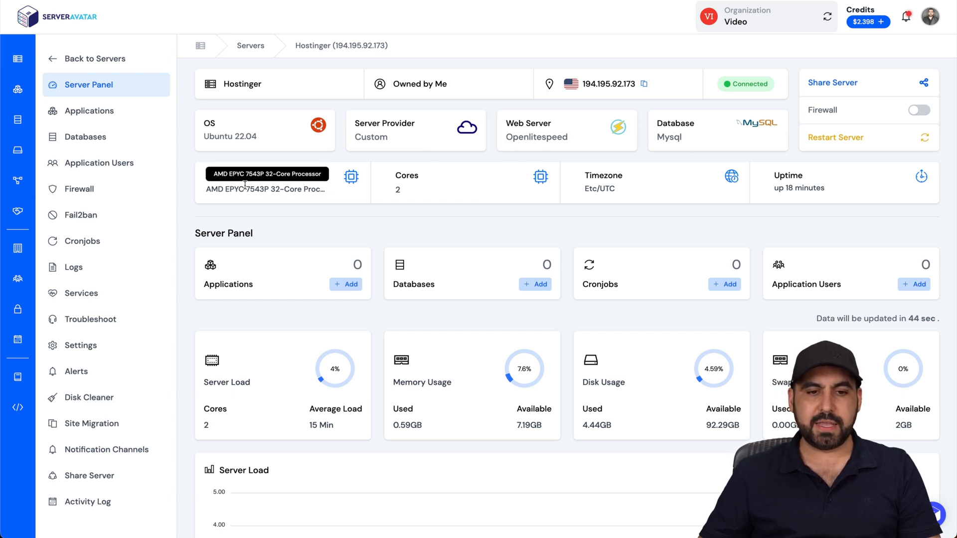
mouse_move(613, 191)
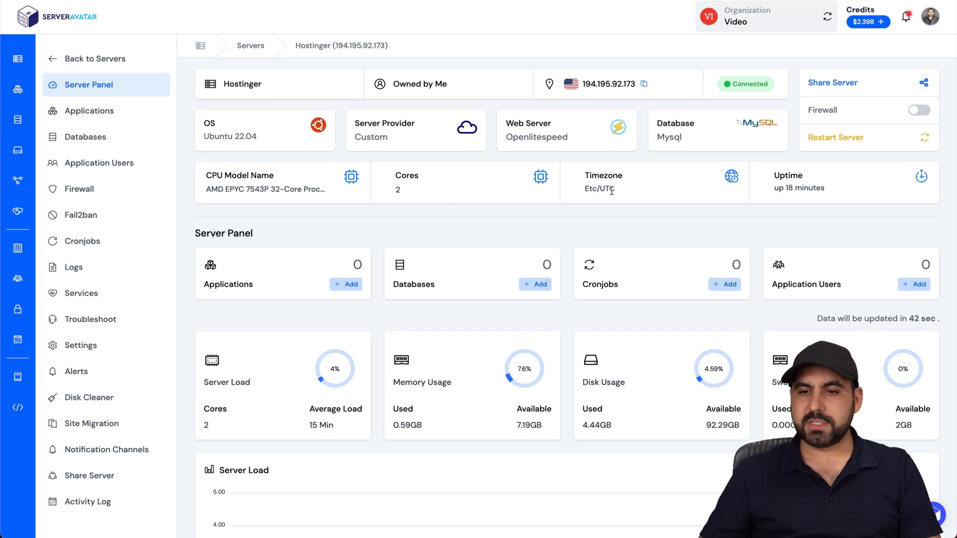
mouse_move(393, 193)
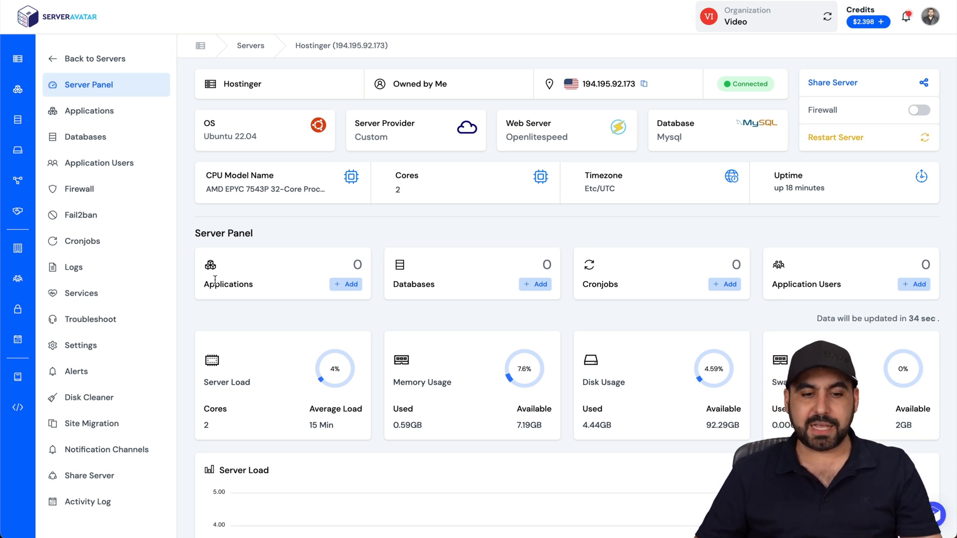
mouse_move(349, 259)
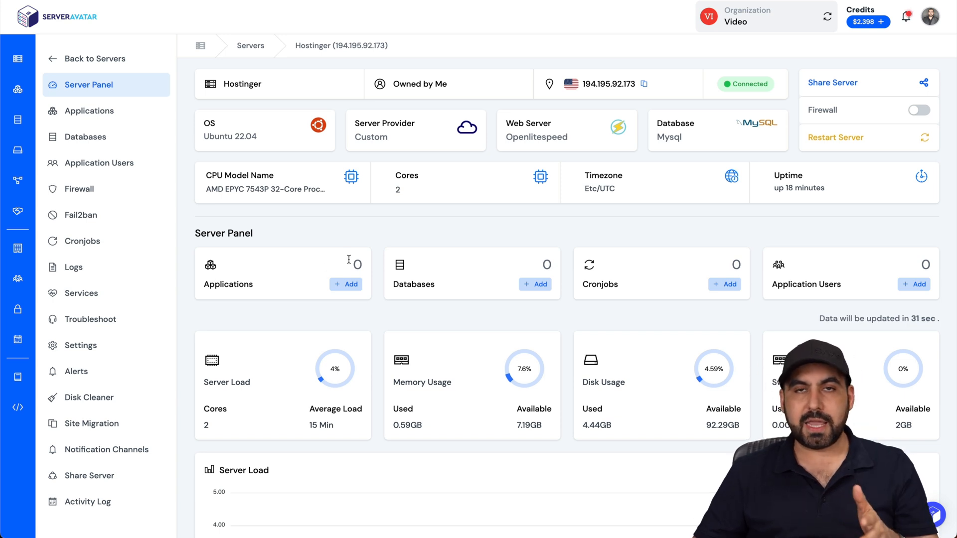
mouse_move(404, 281)
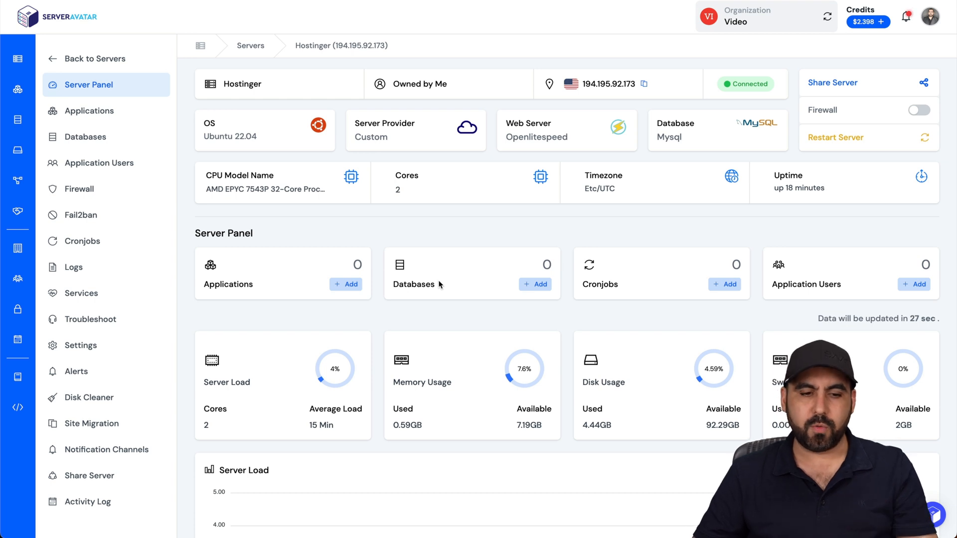
mouse_move(89, 110)
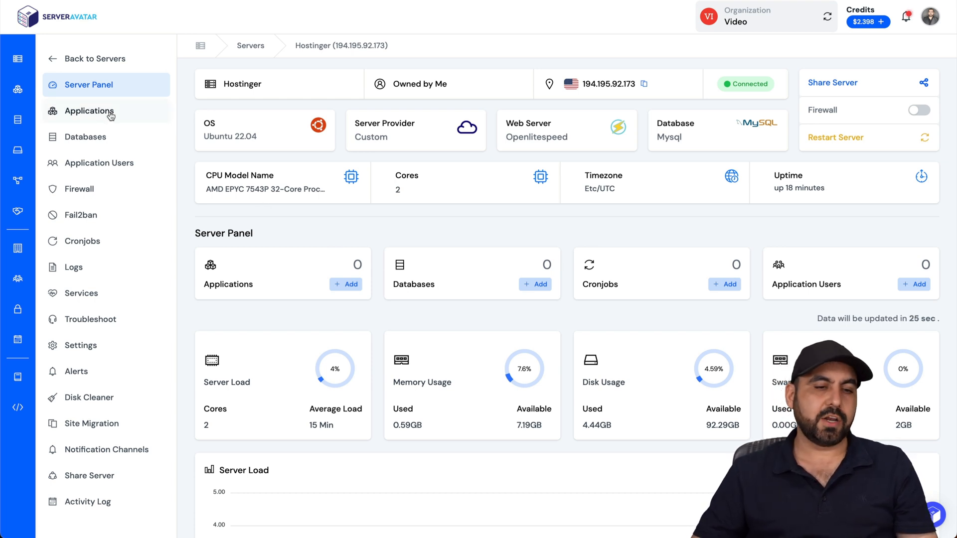
Show the Hostinger server's empty Databases list via the Applications sidebar
click(89, 110)
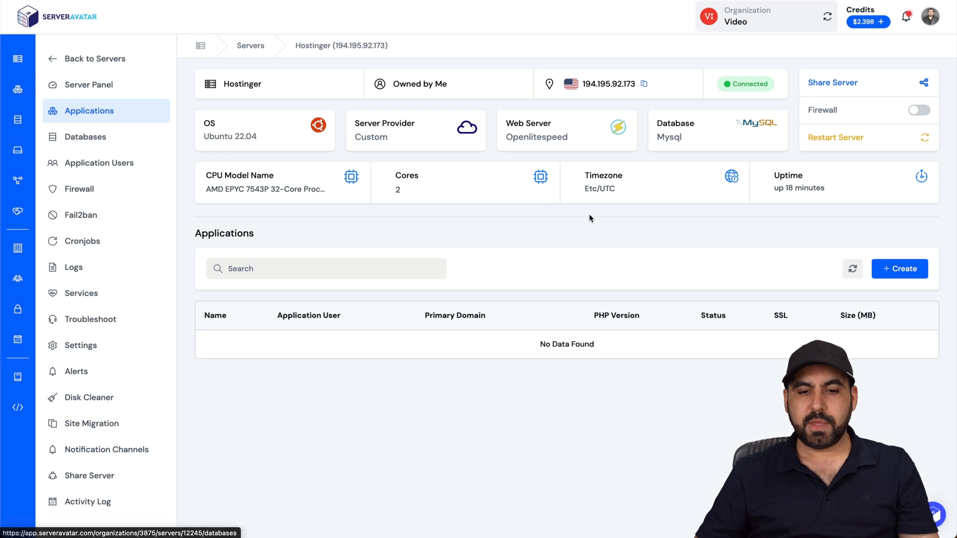
mouse_move(899, 268)
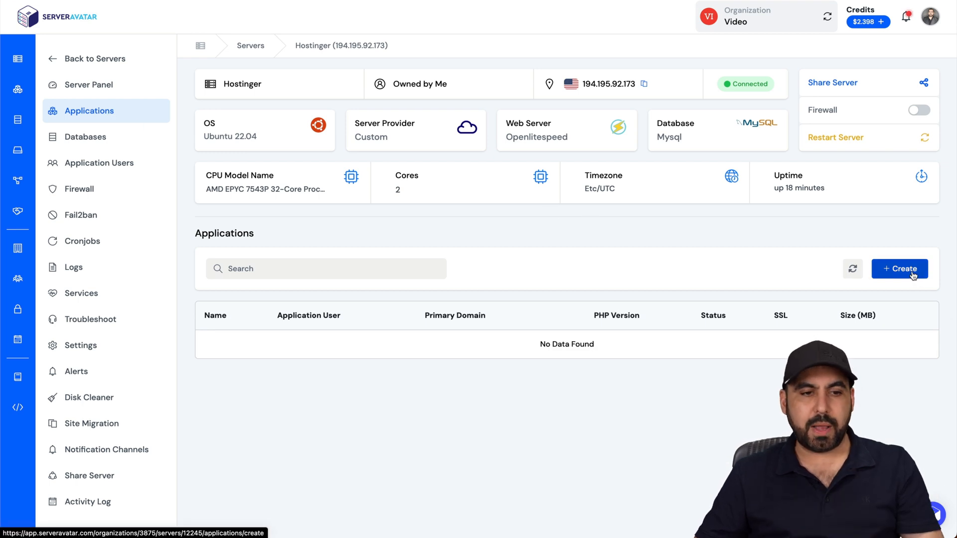
click(85, 137)
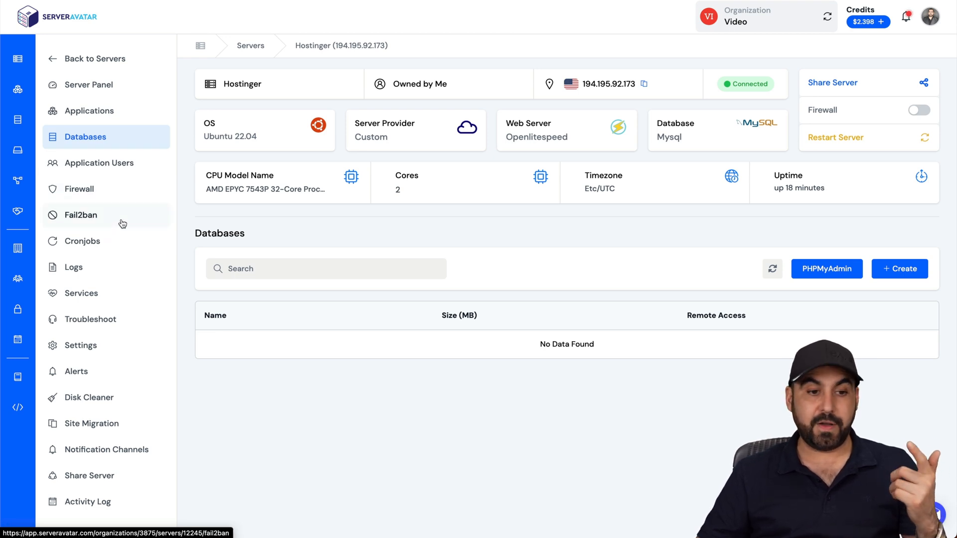
mouse_move(124, 267)
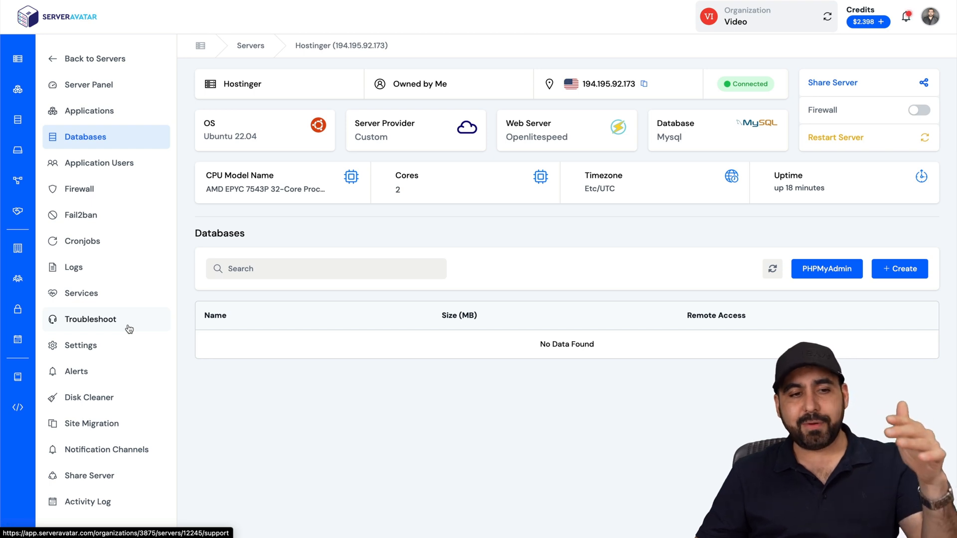
mouse_move(308, 377)
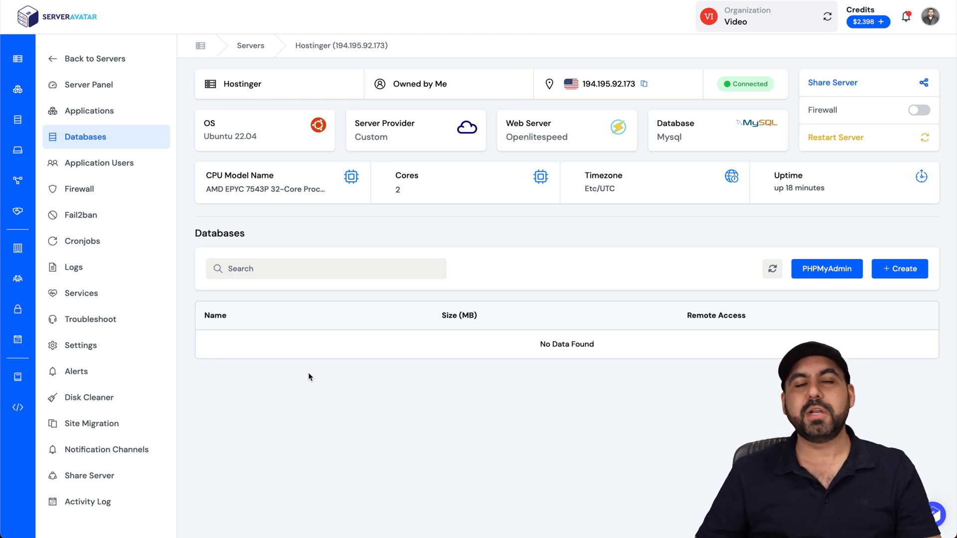
mouse_move(339, 384)
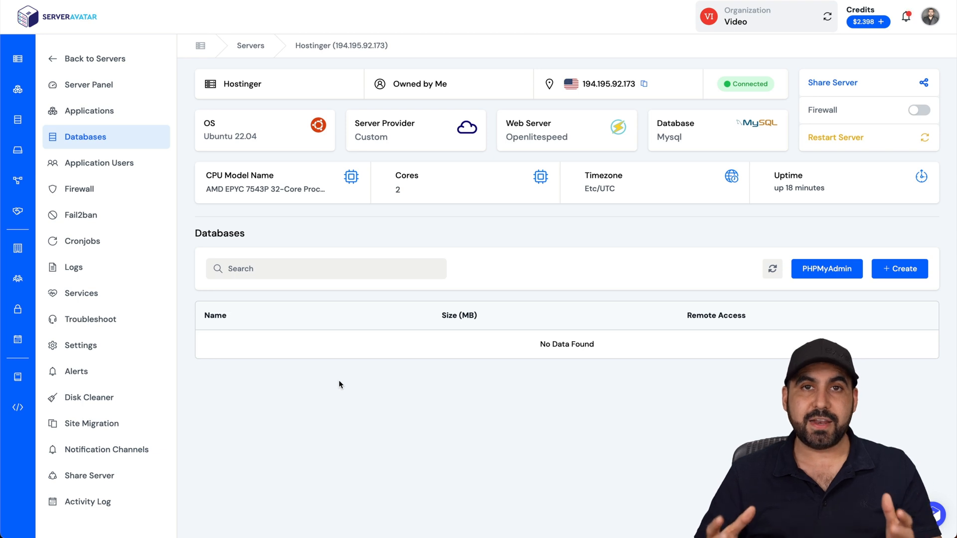